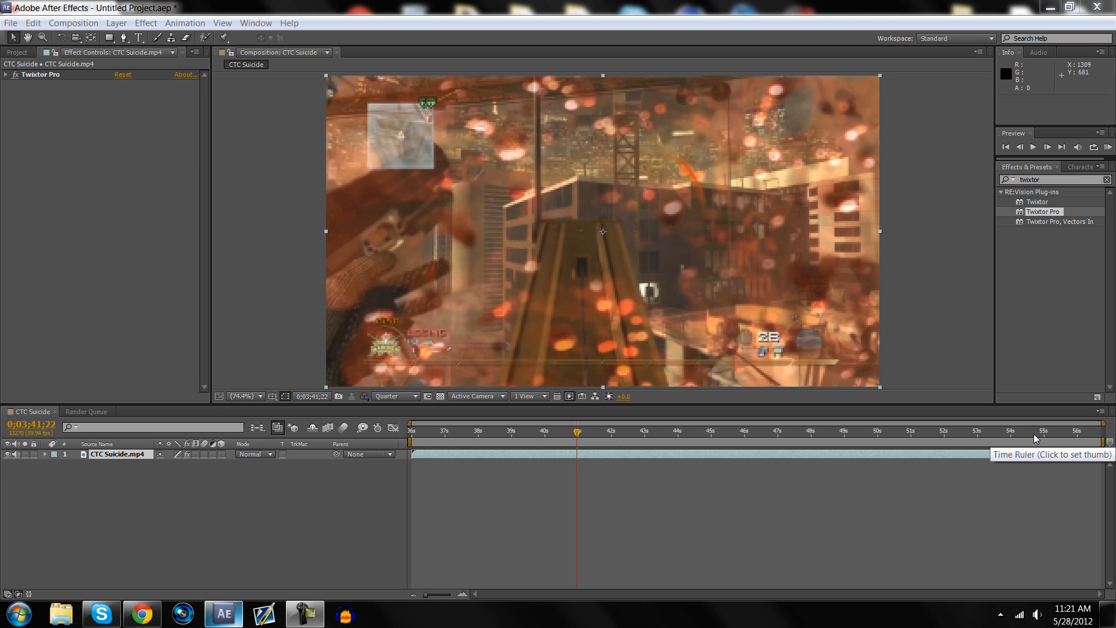
mouse_move(1024, 350)
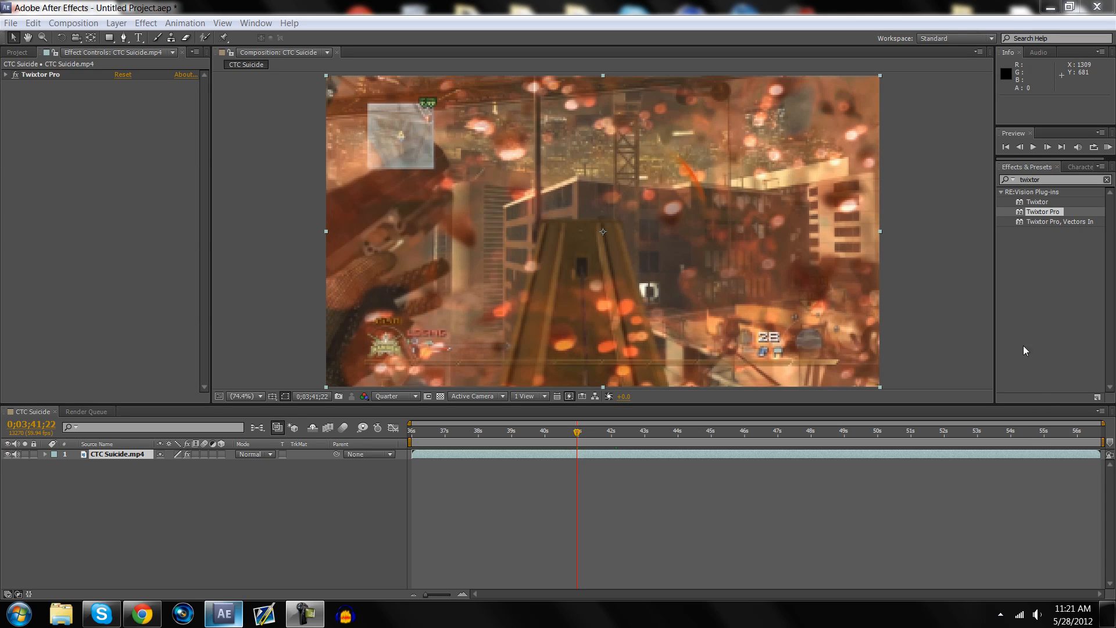
mouse_move(1027, 224)
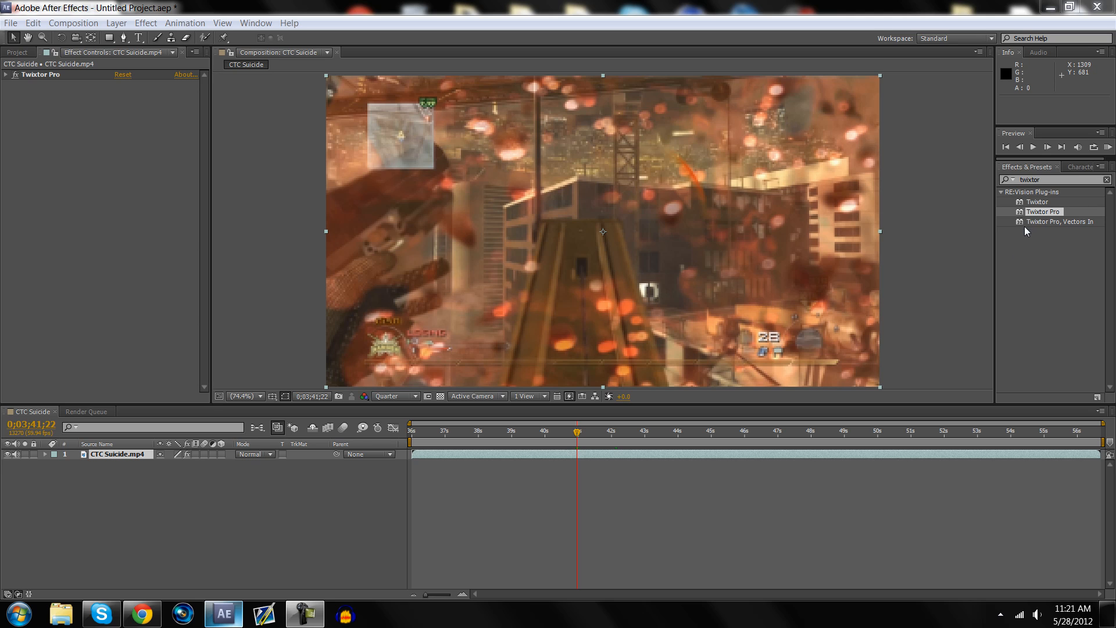
mouse_move(219, 432)
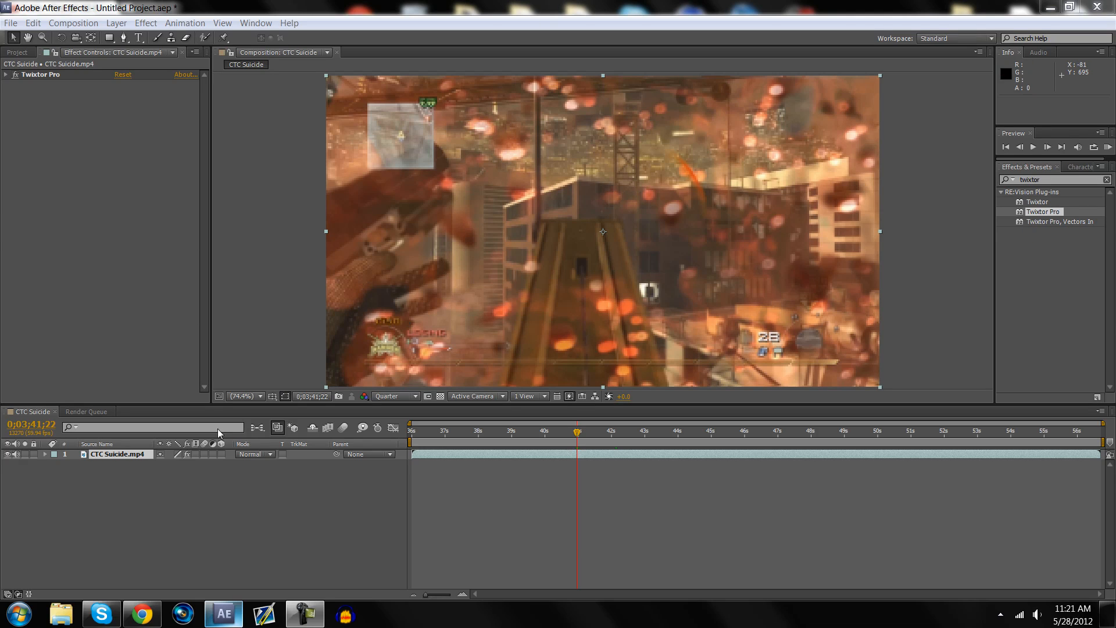
mouse_move(142, 613)
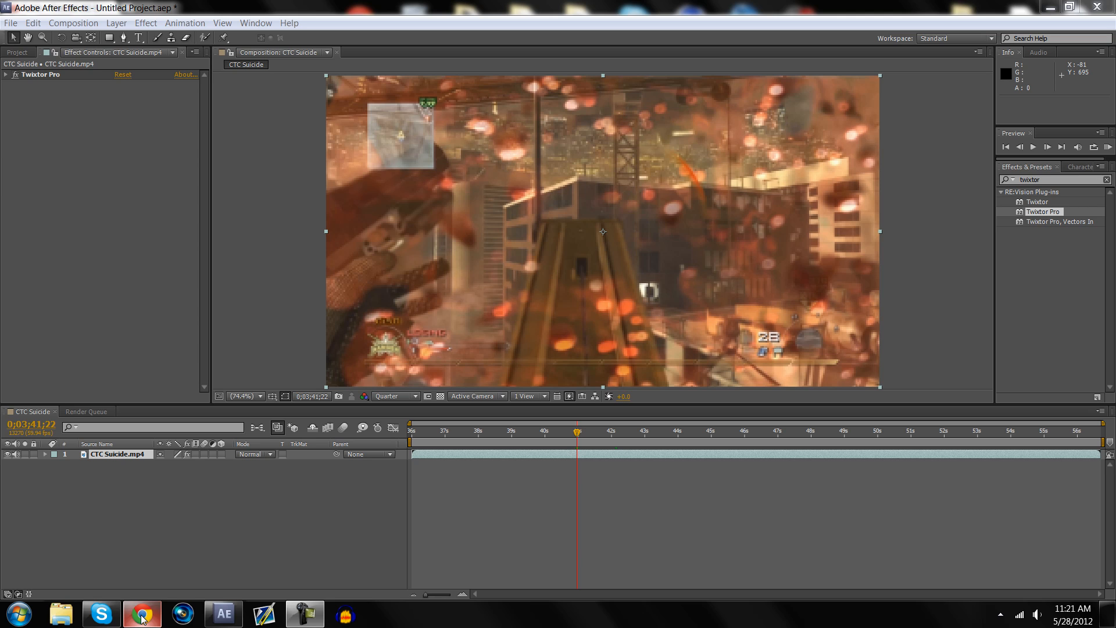
Step: Play the YouTube example 'TaMe - First all AE Edit' from an earlier moment
click(142, 613)
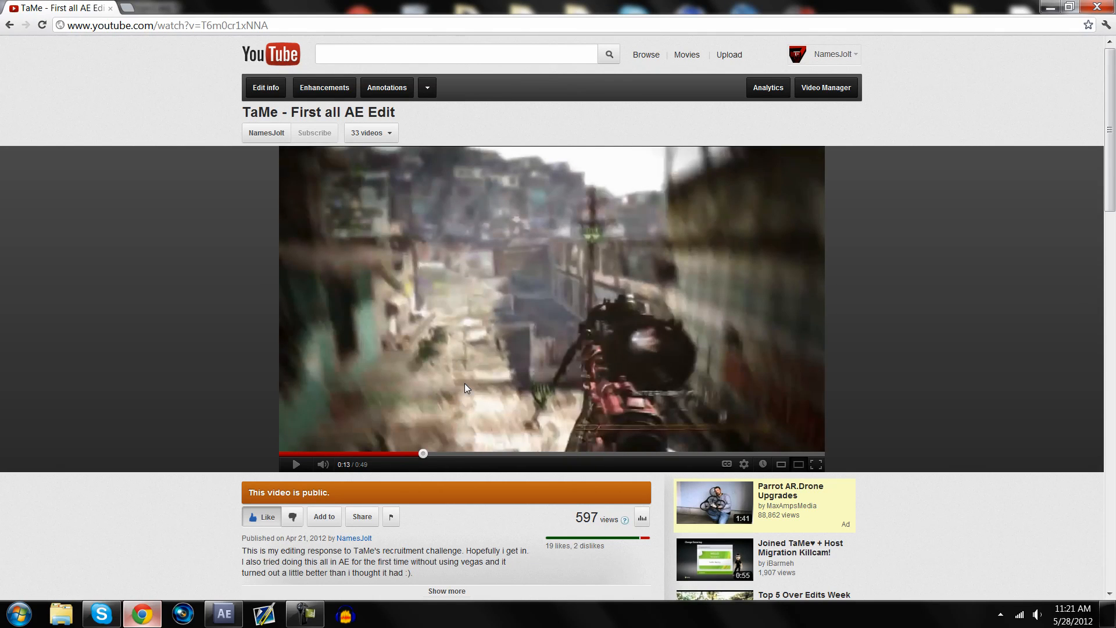
click(295, 464)
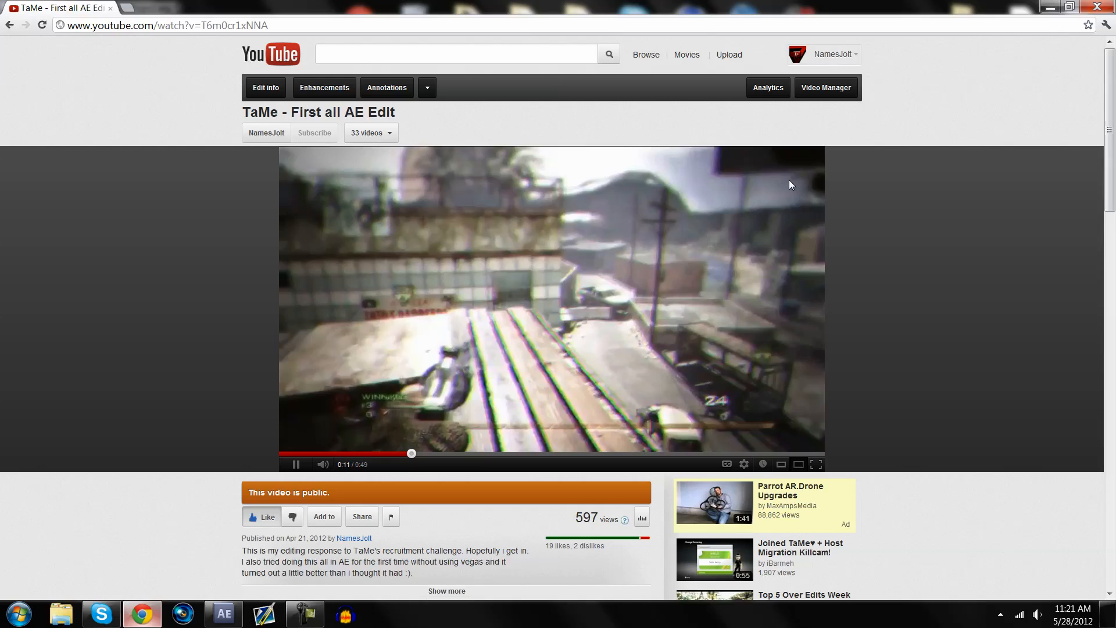
Step: Add a new adjustment layer above the CTC Suicide clip via Layer > New
click(222, 614)
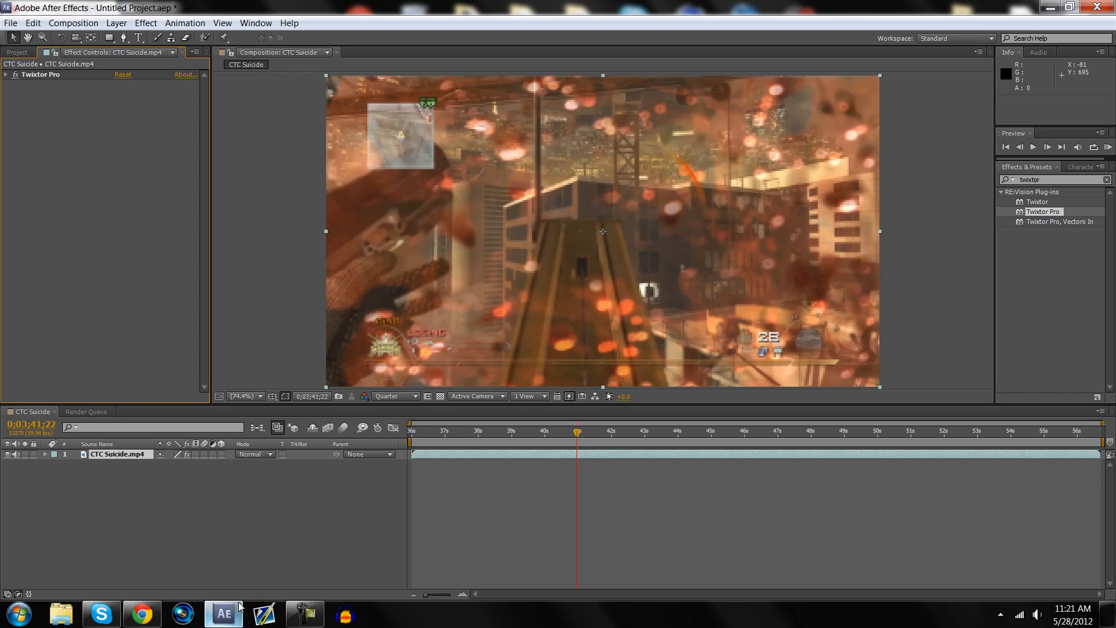
mouse_move(544, 427)
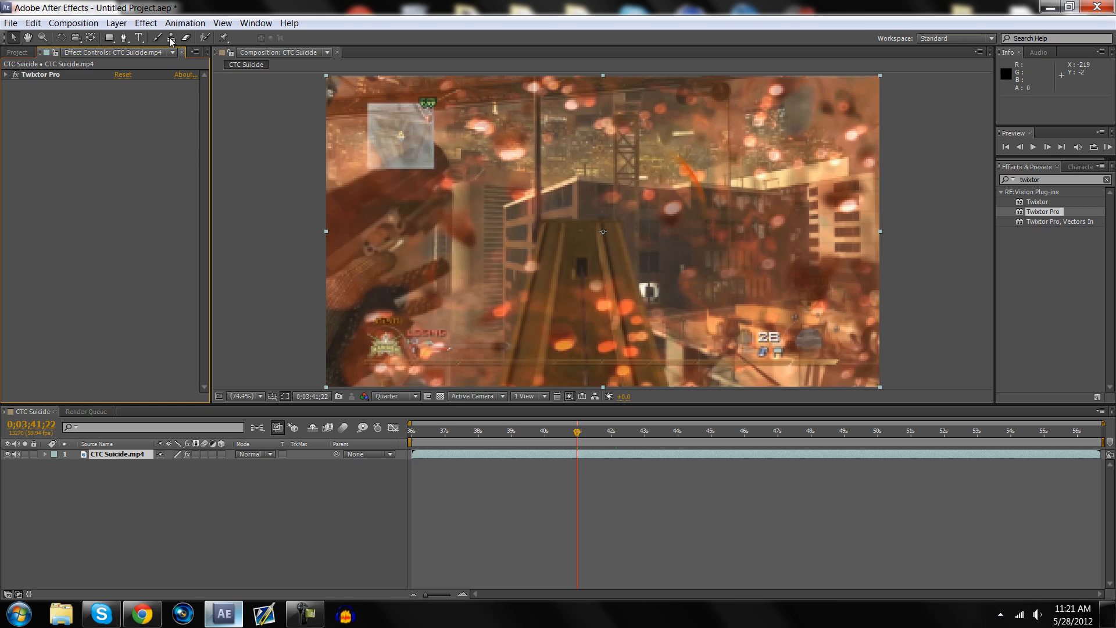
click(117, 23)
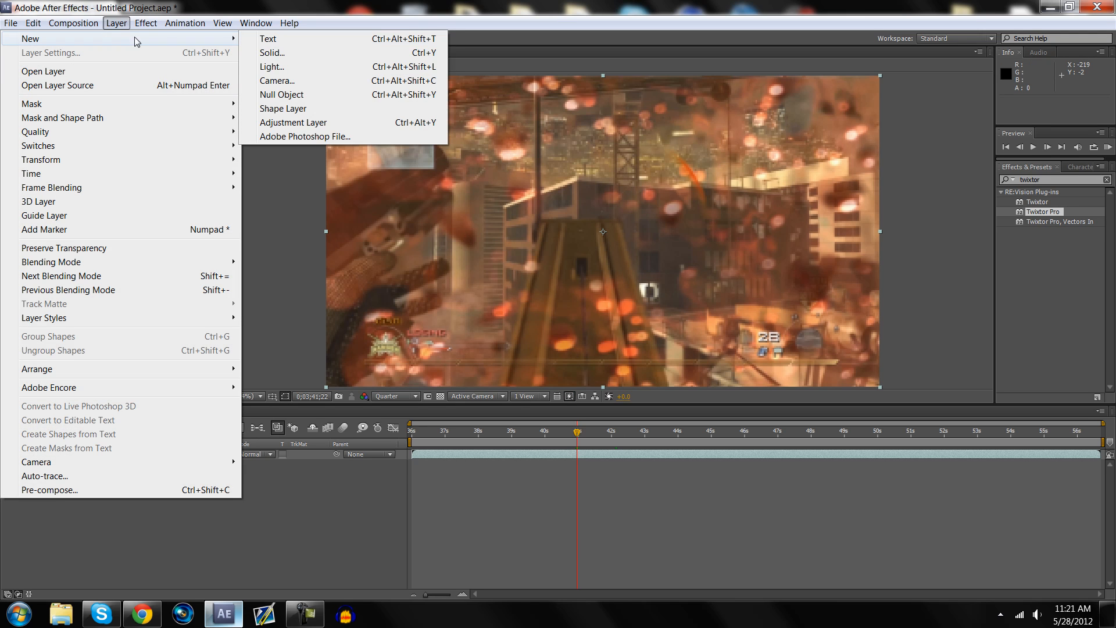
click(293, 122)
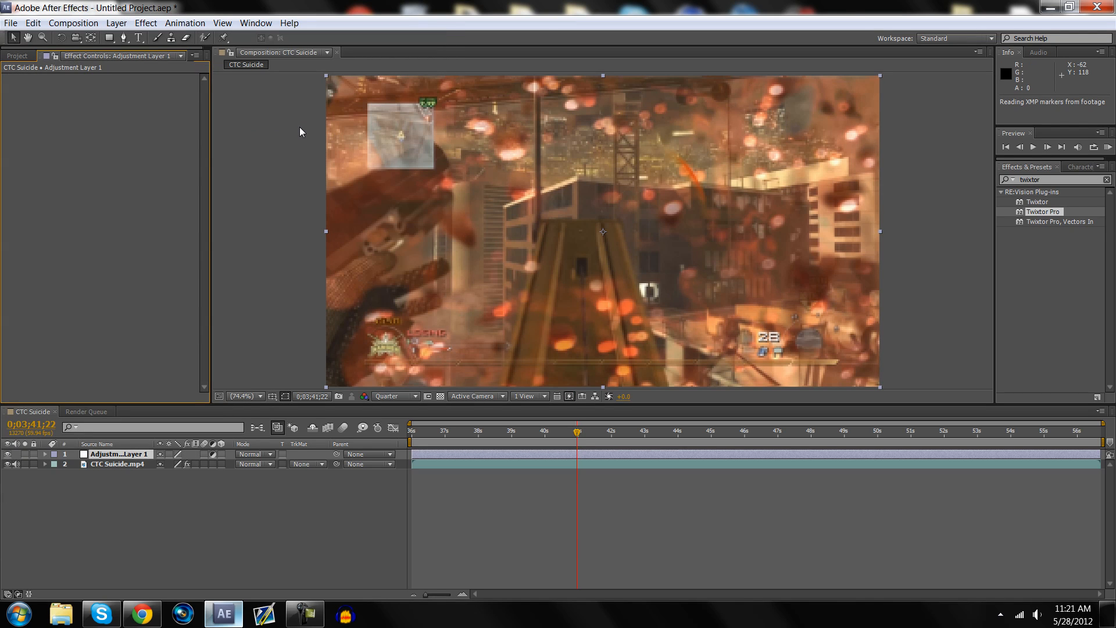
mouse_move(226, 301)
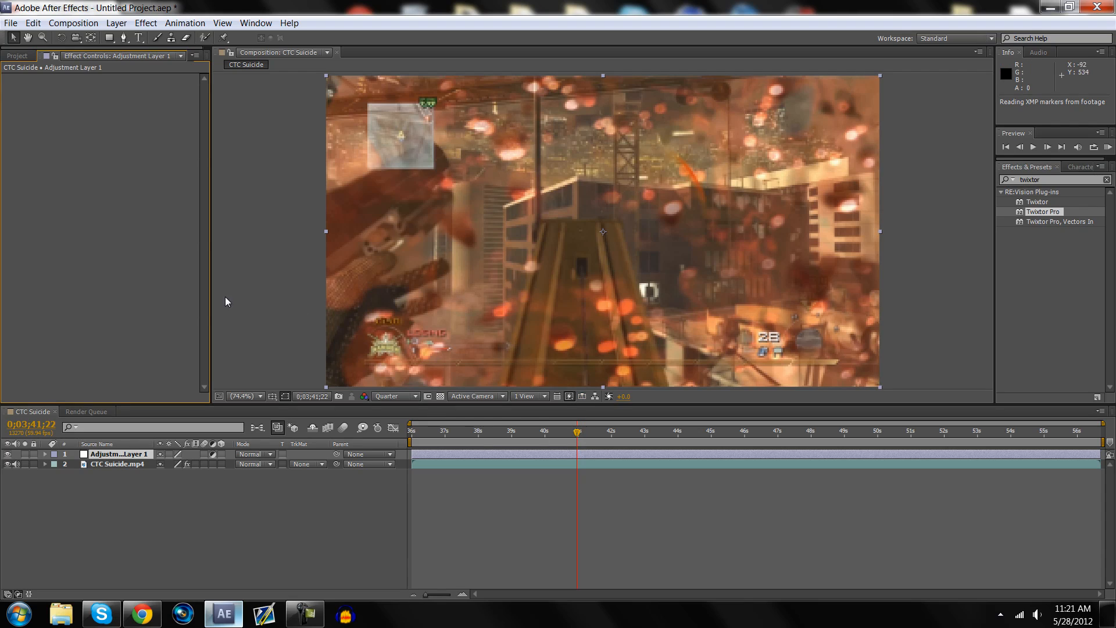
Step: Draw a four-point mask on the adjustment layer and level it into a narrow horizontal band
click(261, 396)
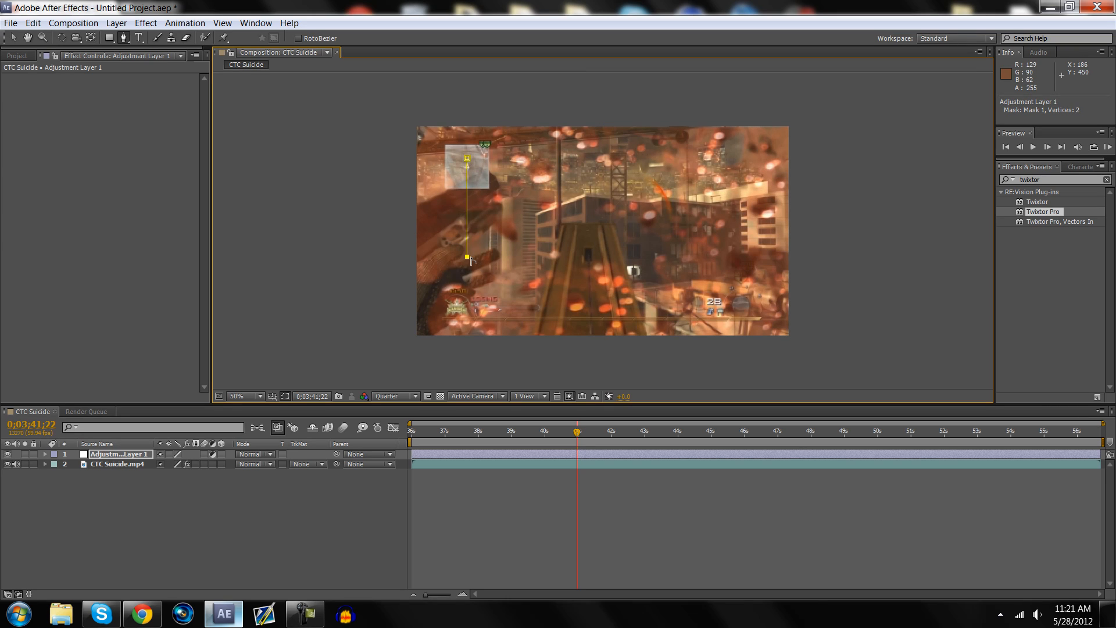
click(687, 257)
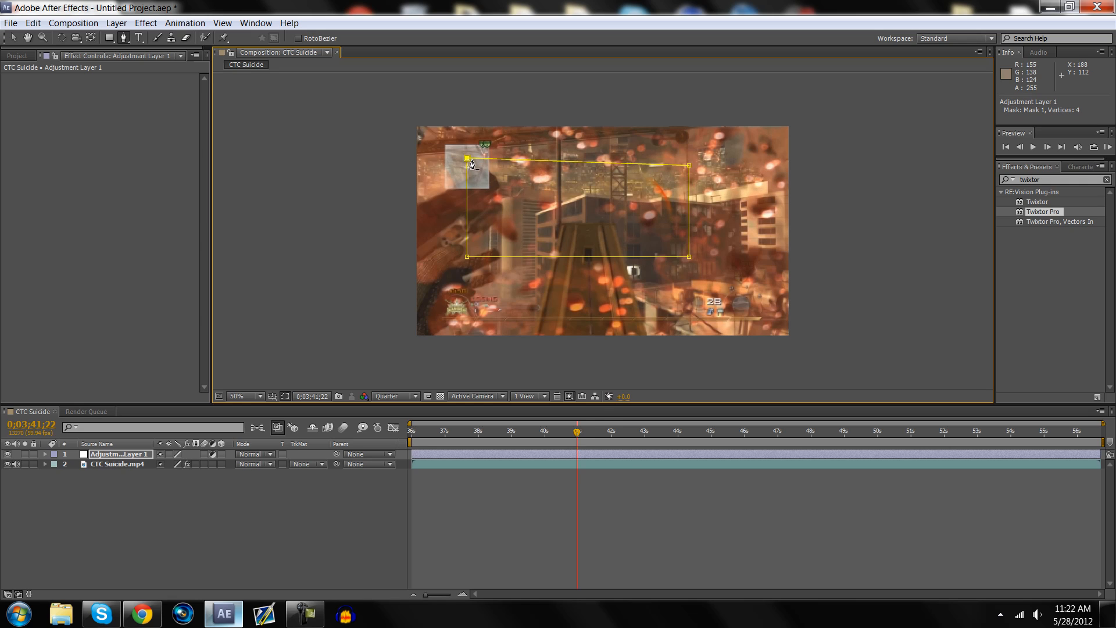
mouse_move(14, 35)
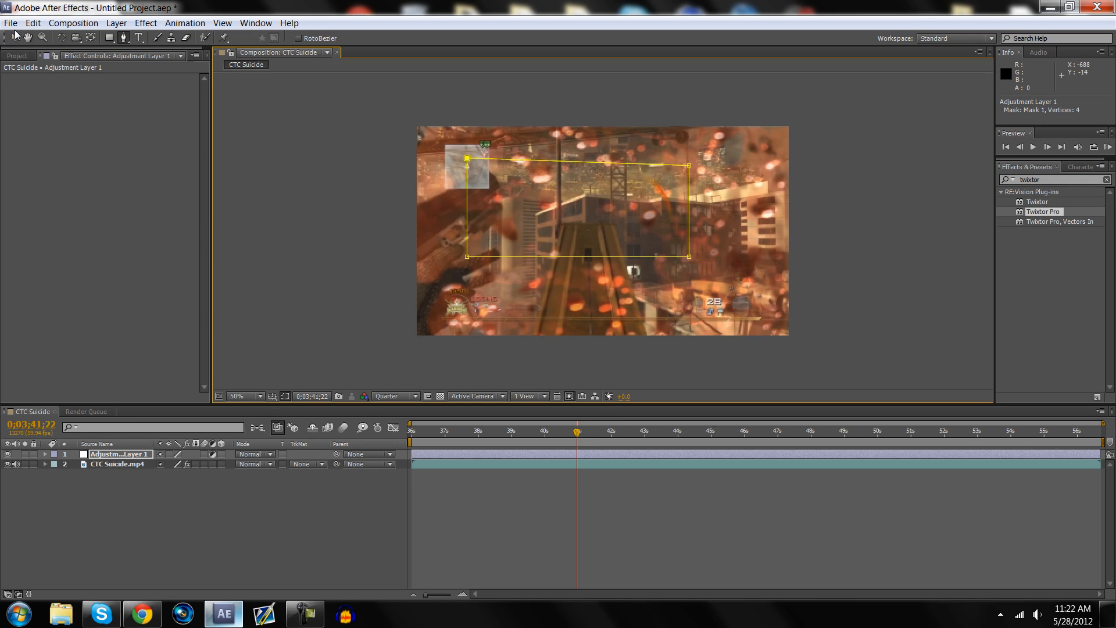
mouse_move(690, 171)
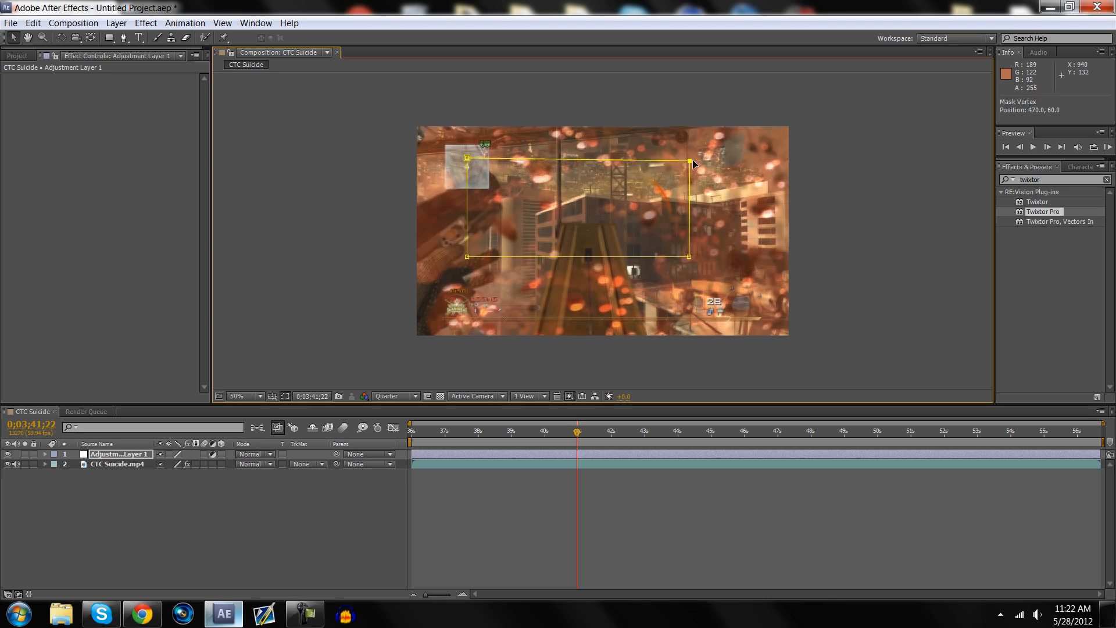
mouse_move(690, 164)
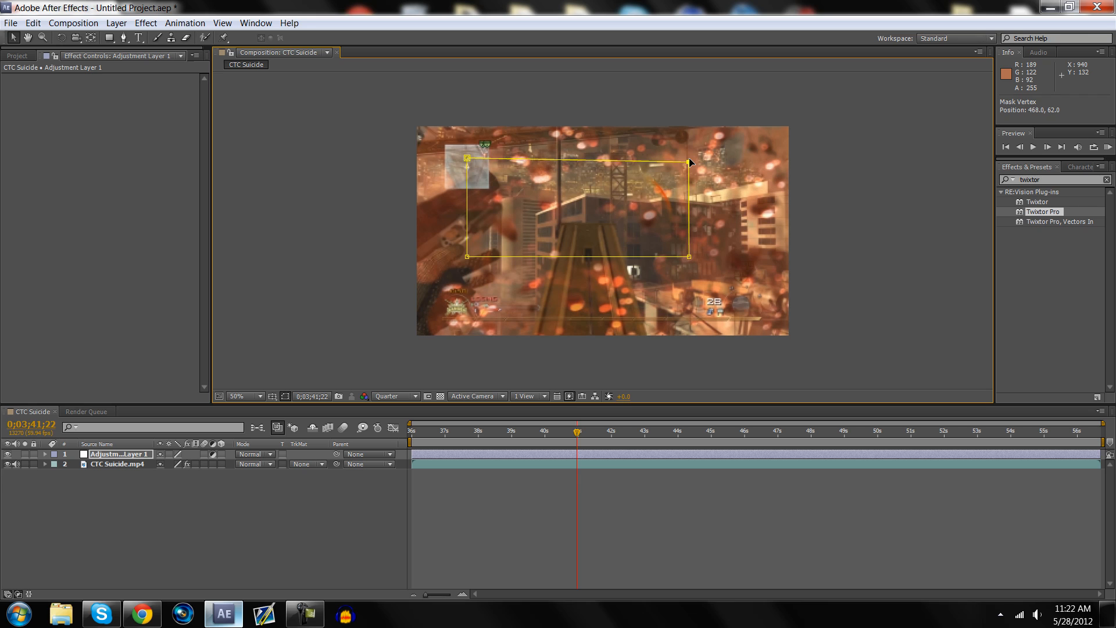
click(51, 454)
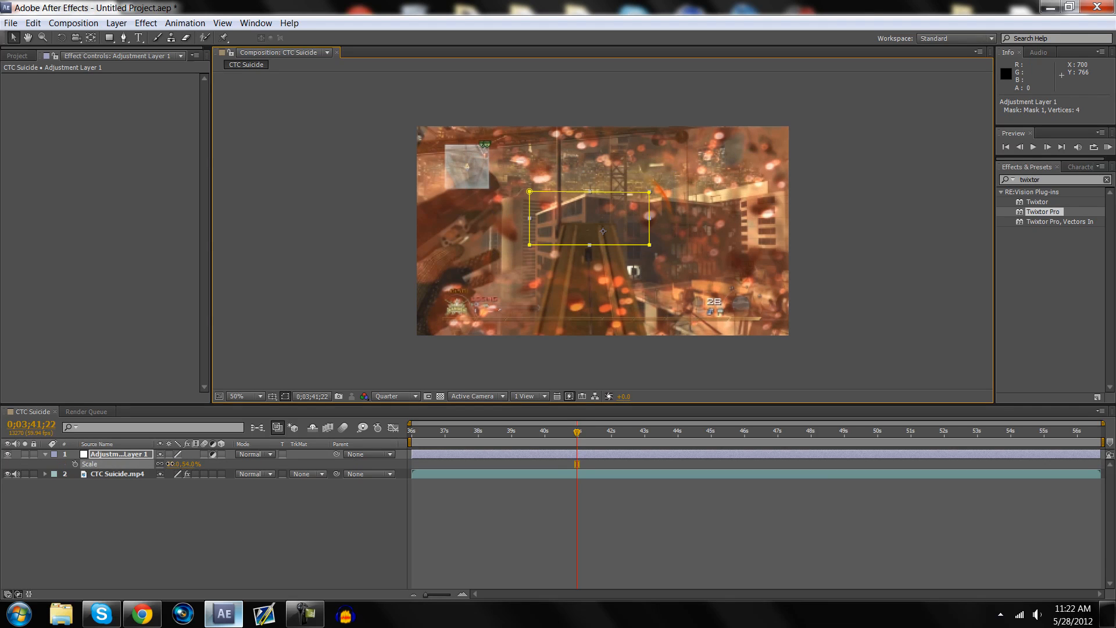
drag(531, 193, 554, 204)
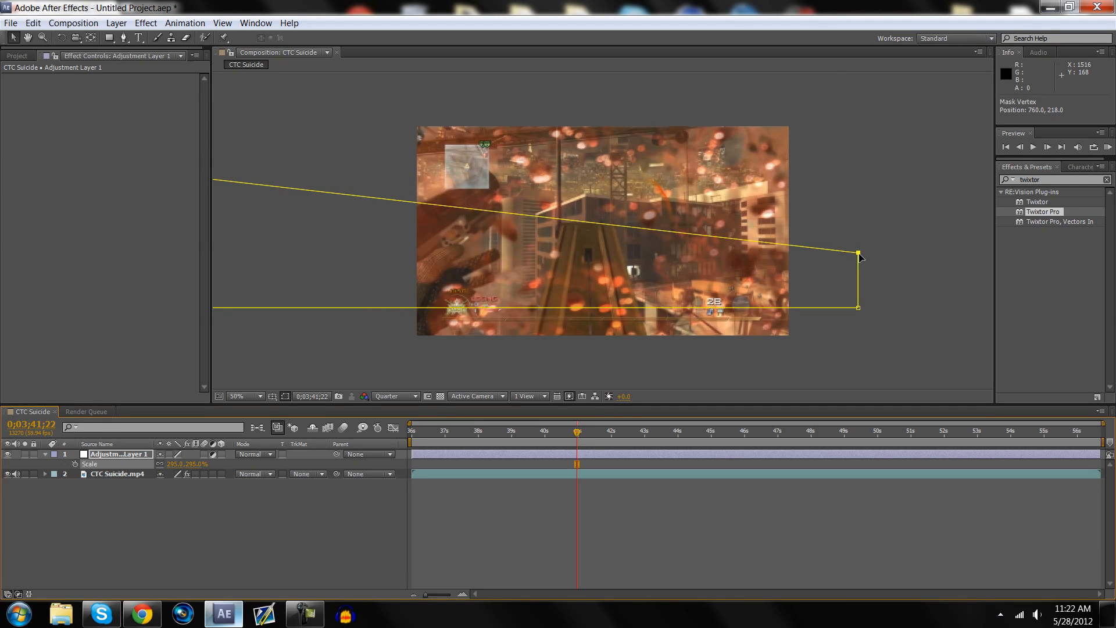
click(238, 397)
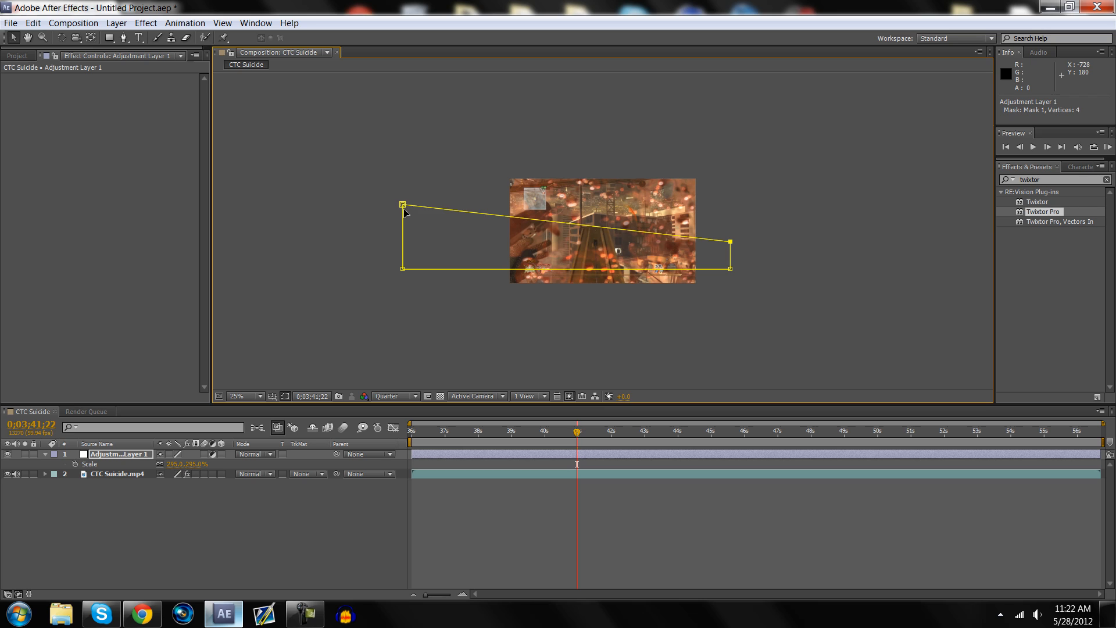
drag(403, 205, 403, 238)
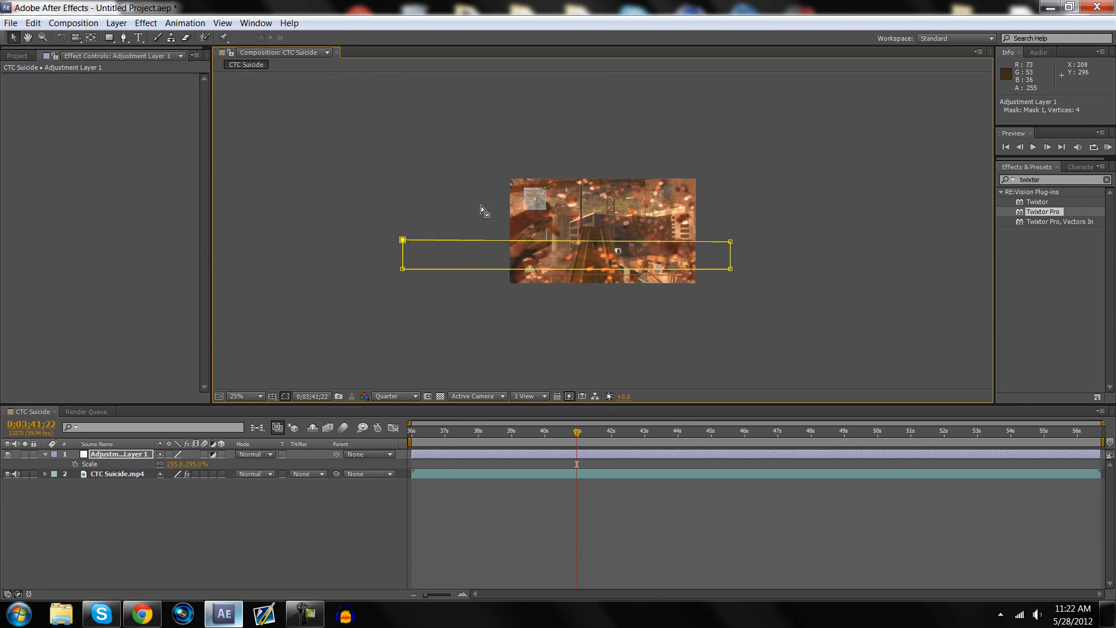
mouse_move(197, 83)
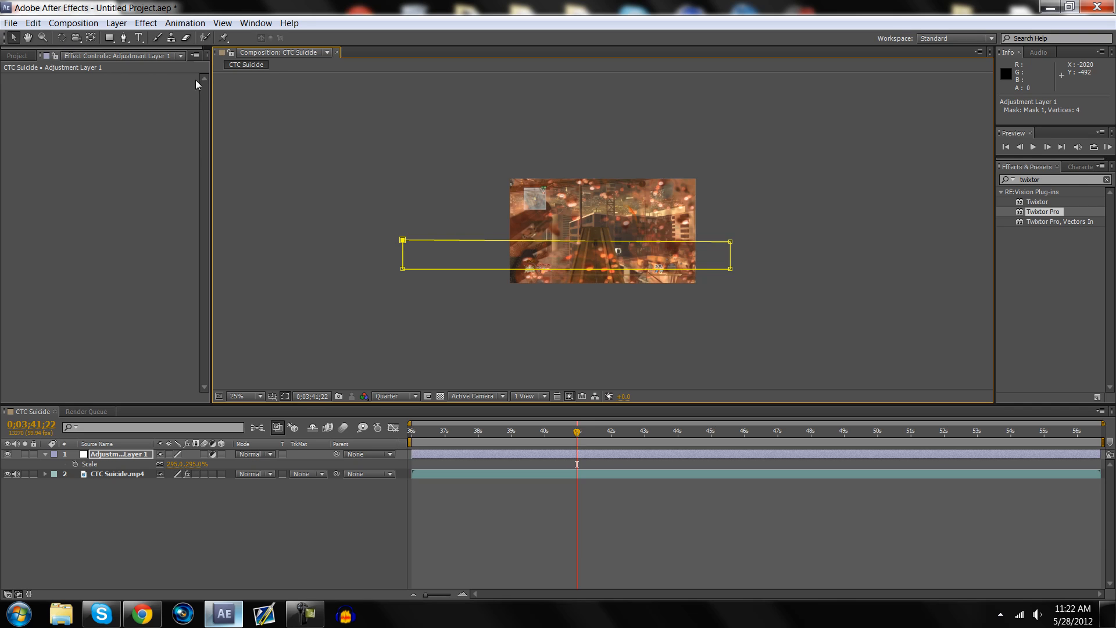
Step: Apply Find Edges and CC Toner, with Highlights set to black and Midtones to white
click(238, 396)
text(cc toner)
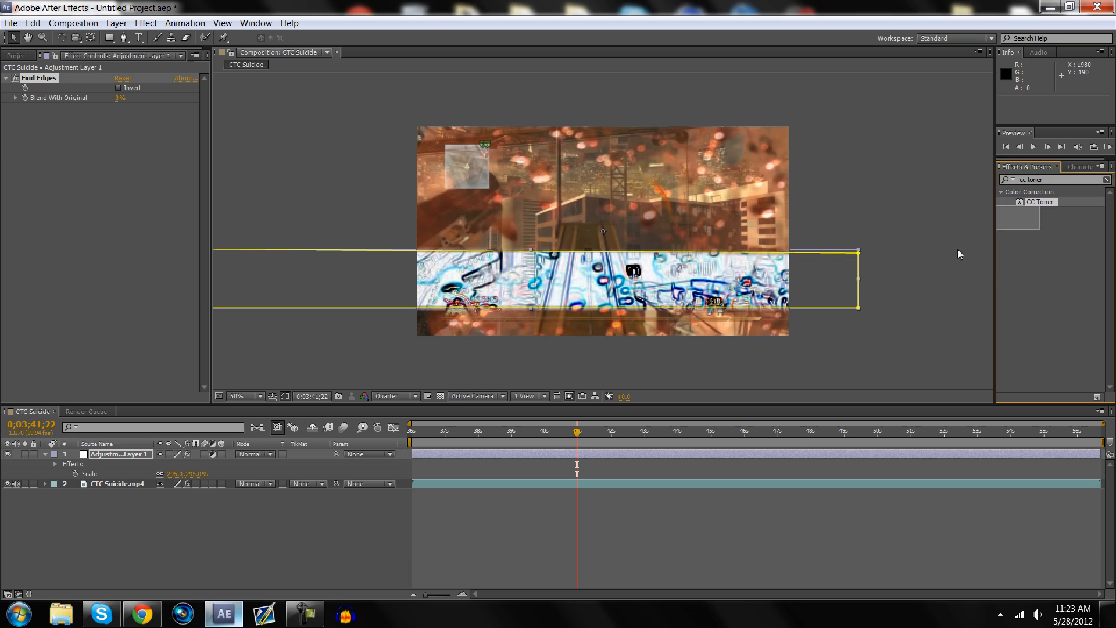
double_click(1040, 201)
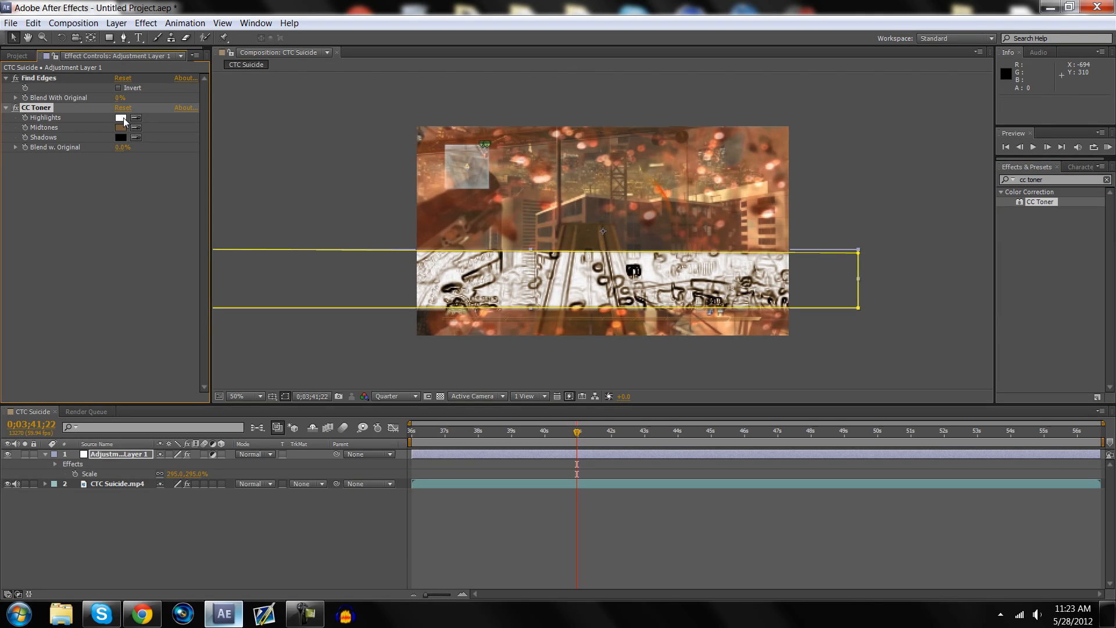
click(120, 118)
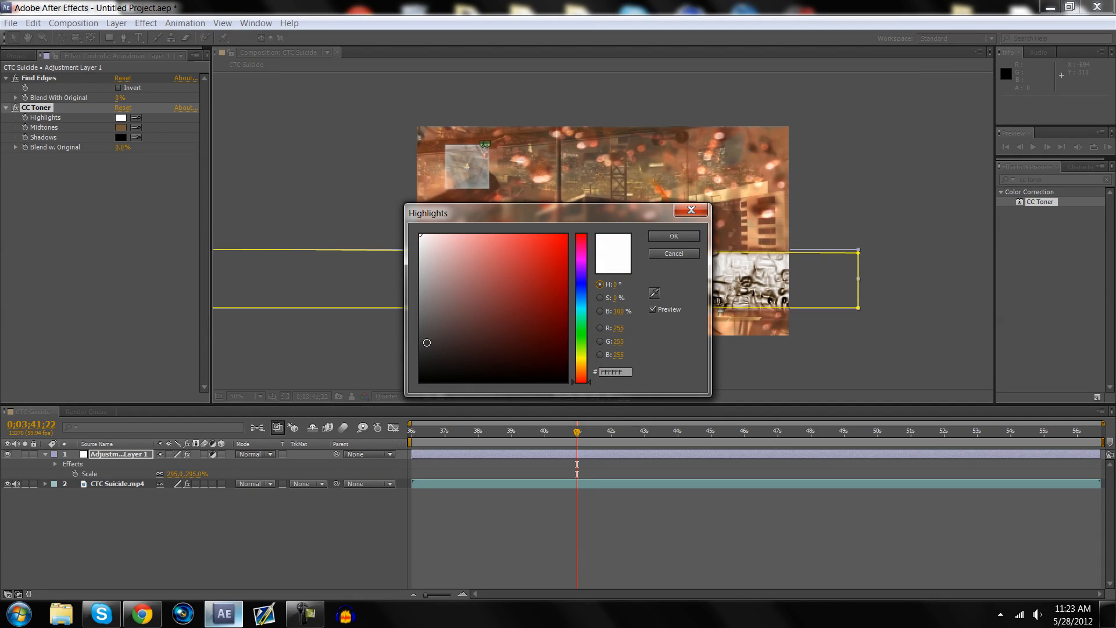
click(672, 236)
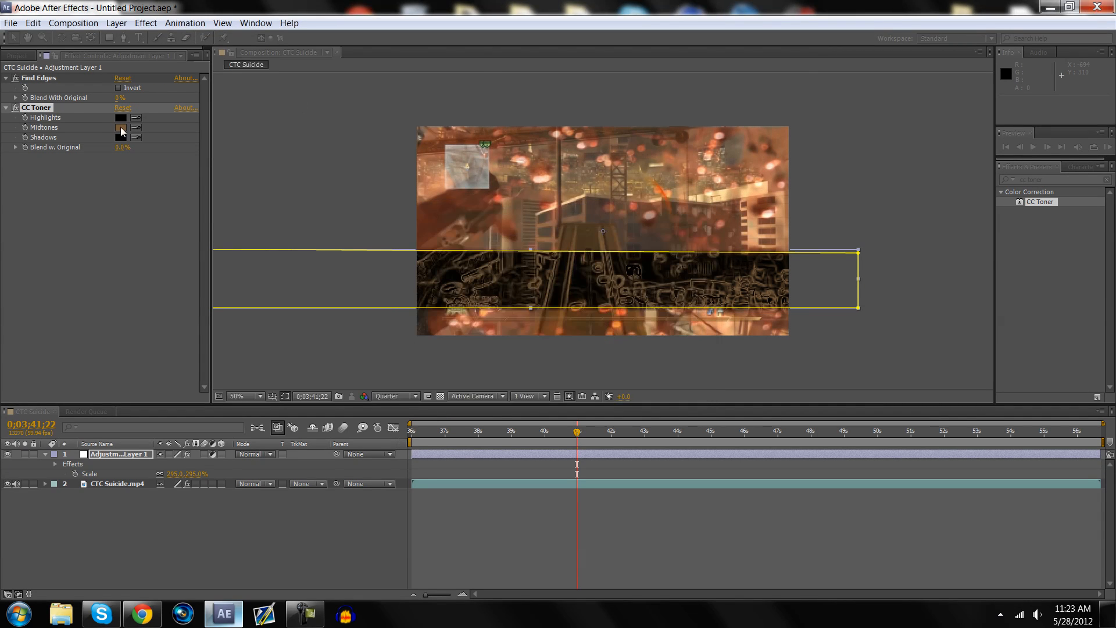
click(121, 127)
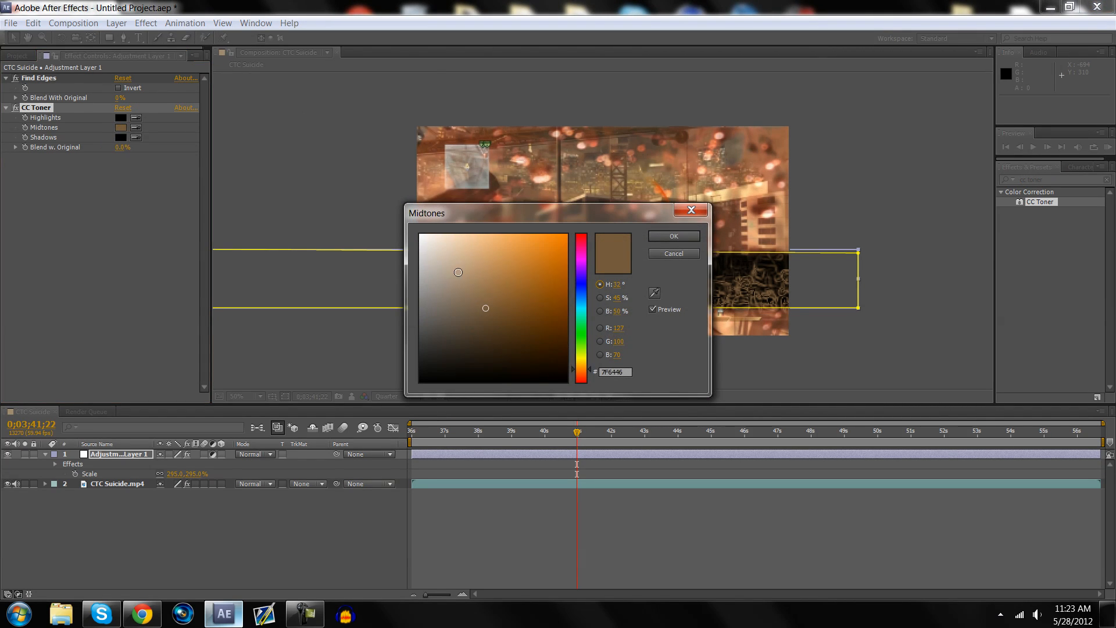
click(672, 236)
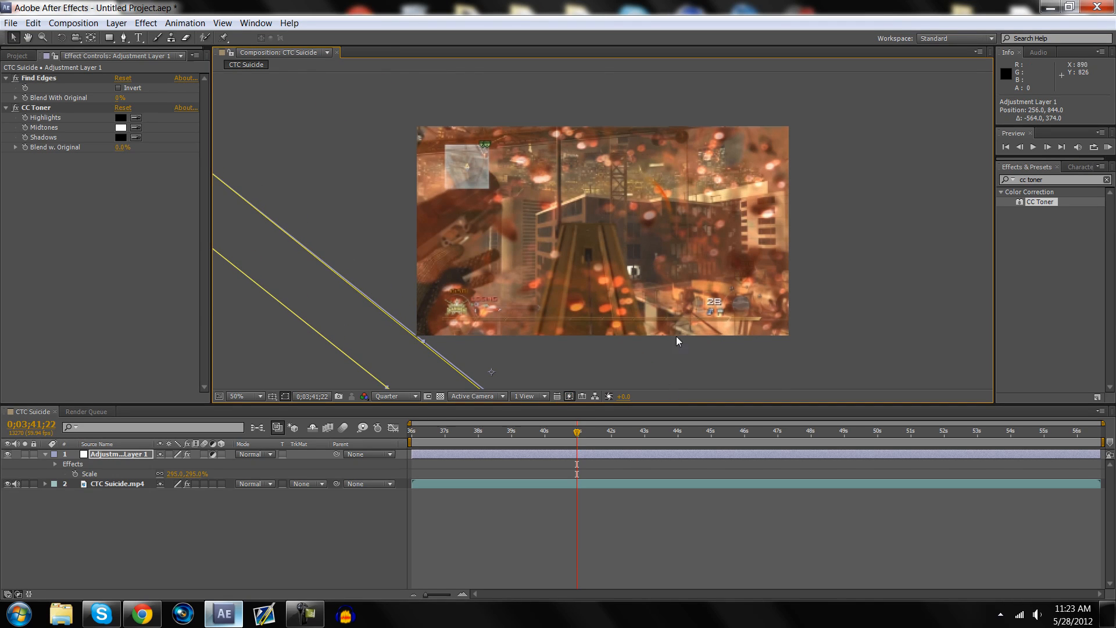
mouse_move(569, 217)
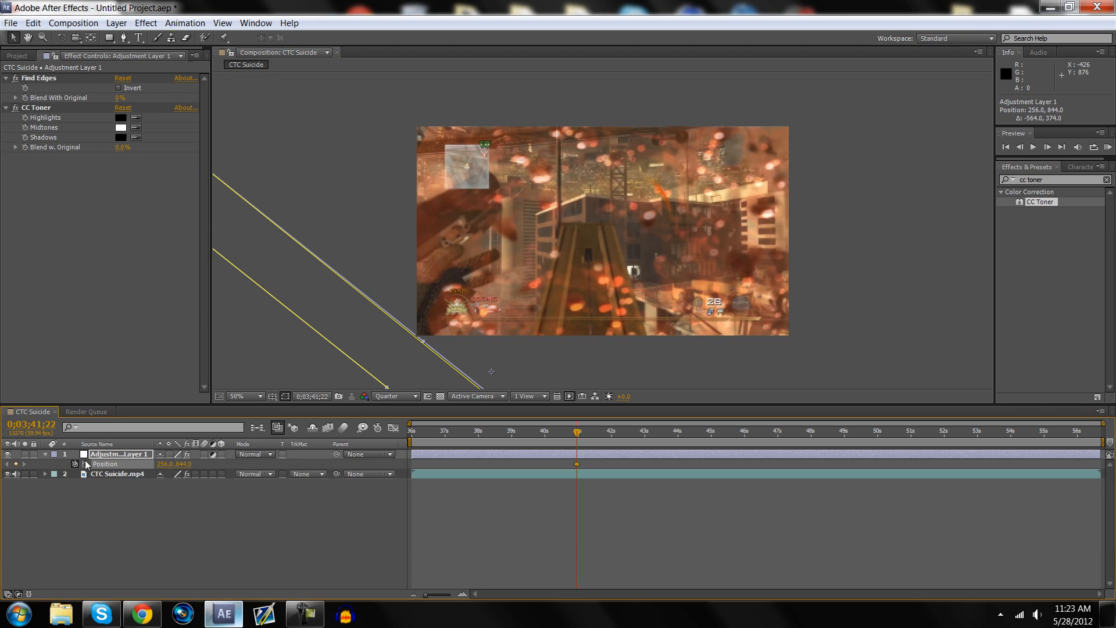
mouse_move(946, 216)
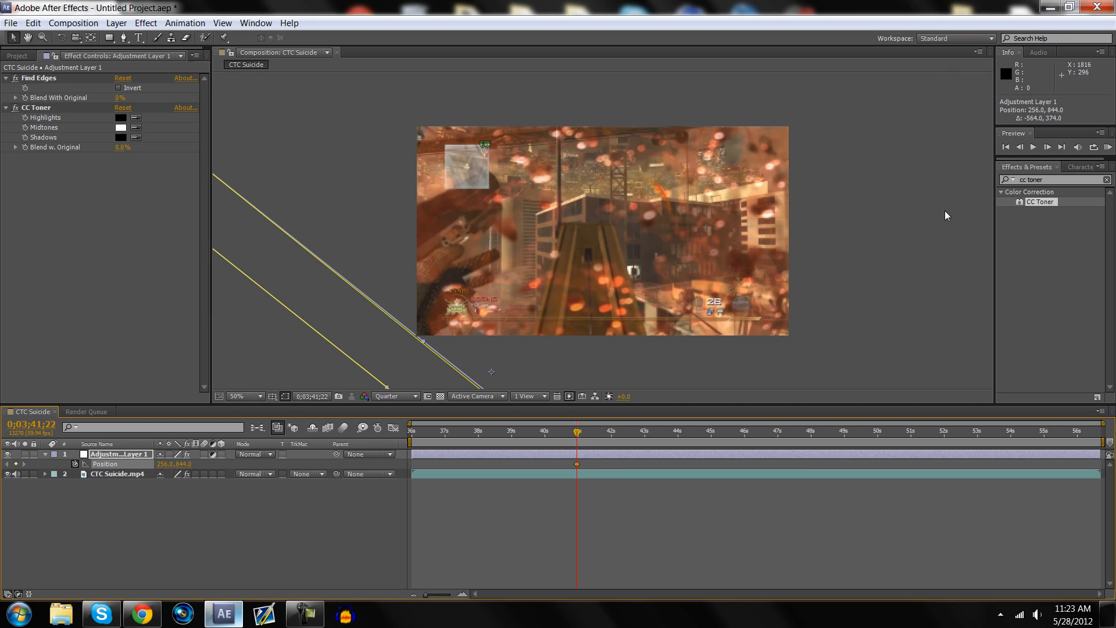
mouse_move(957, 197)
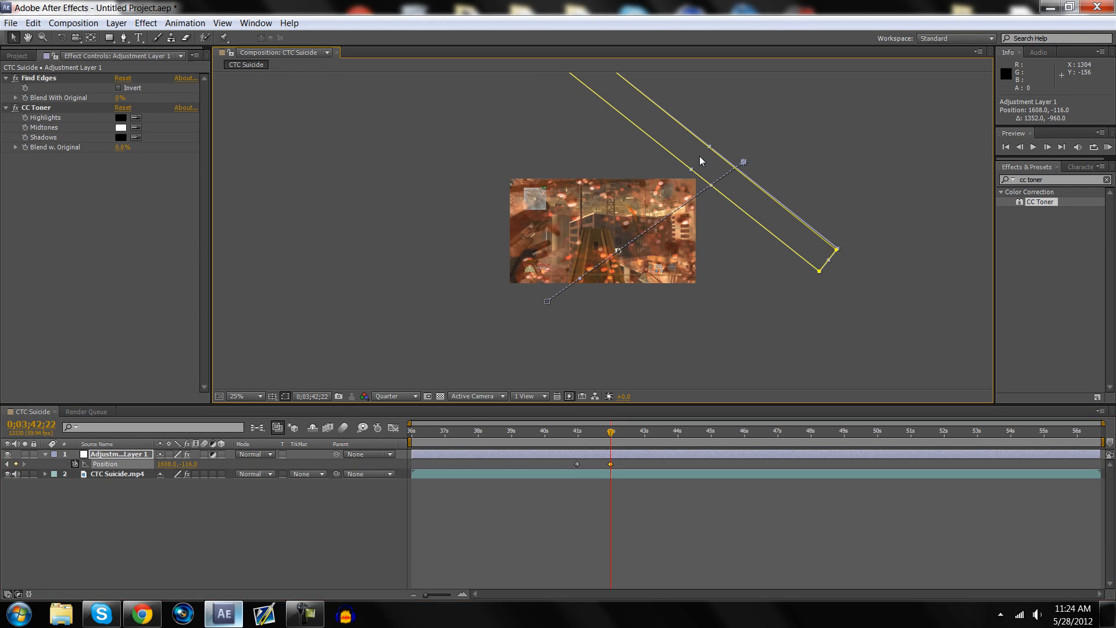
Step: Set viewer magnification to fit and start the work area at 0;03;41;00
click(244, 396)
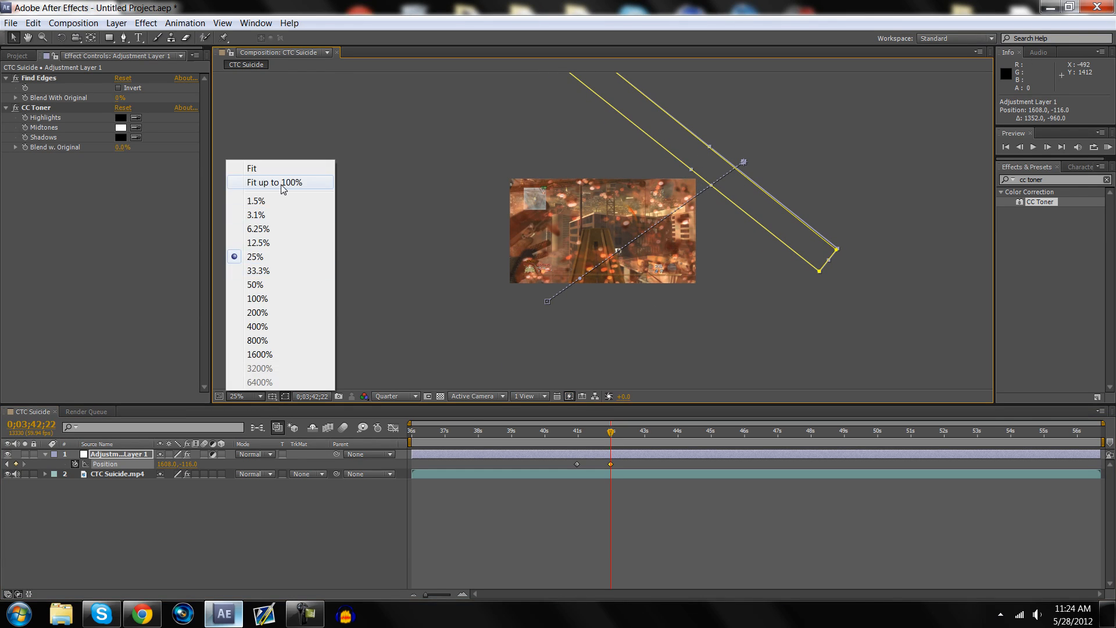
click(272, 182)
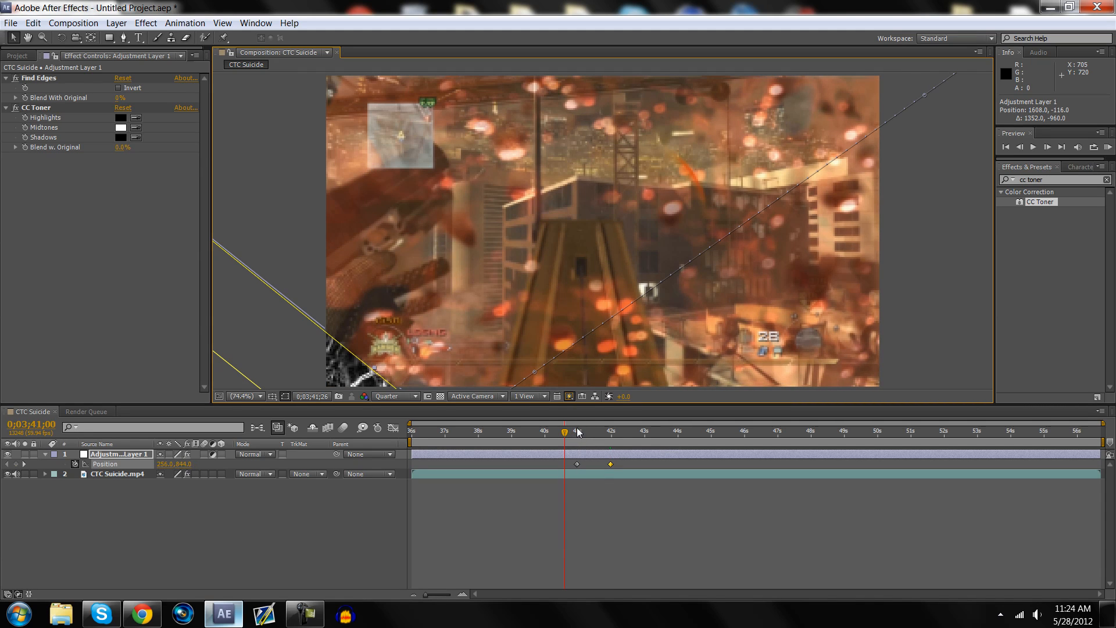
click(564, 432)
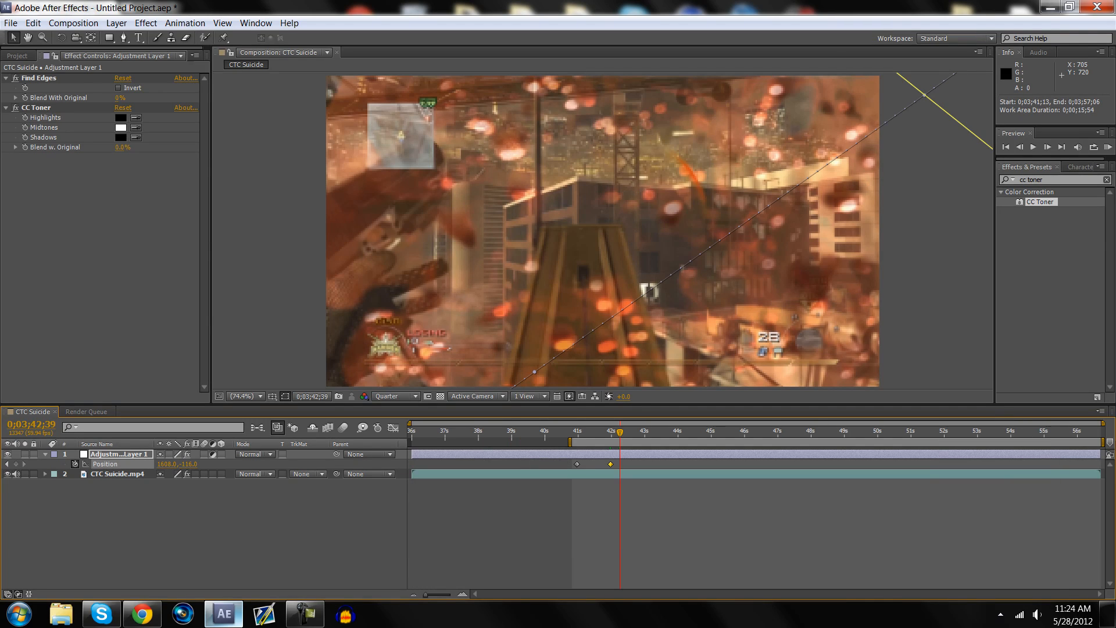
Step: RAM-preview the diagonal stripe sweep, then select the CTC Suicide.mp4 layer
click(1105, 147)
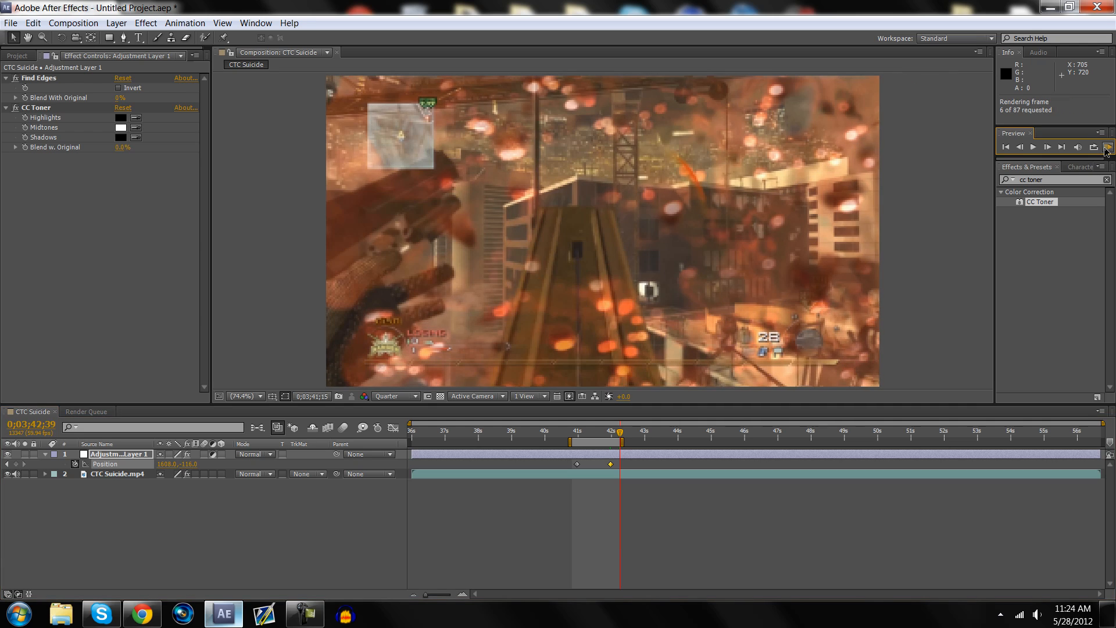
click(1106, 147)
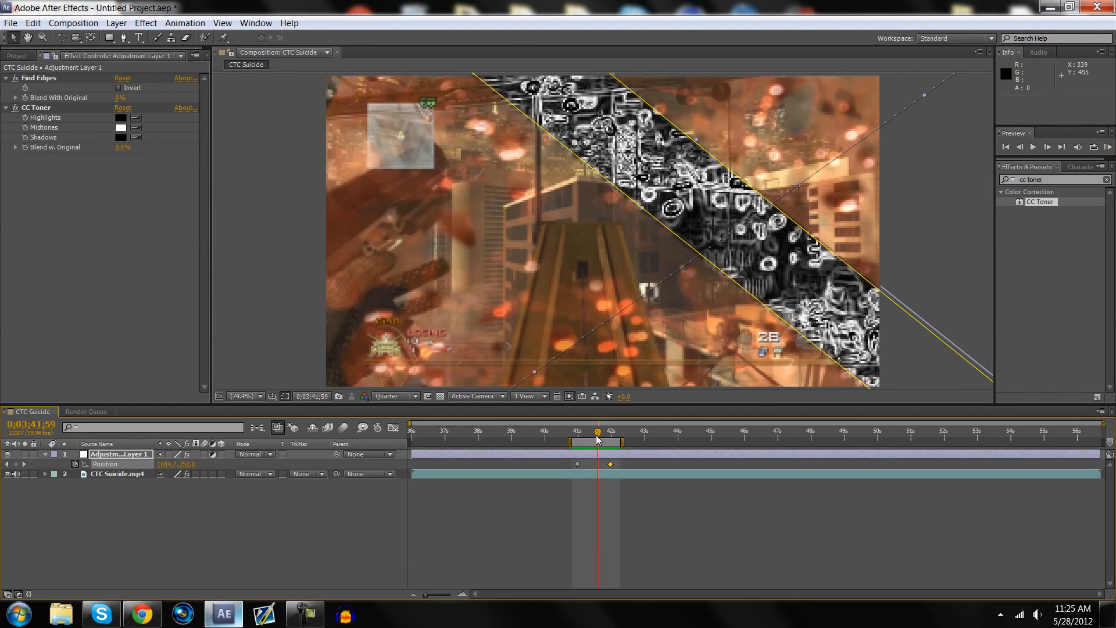
click(118, 473)
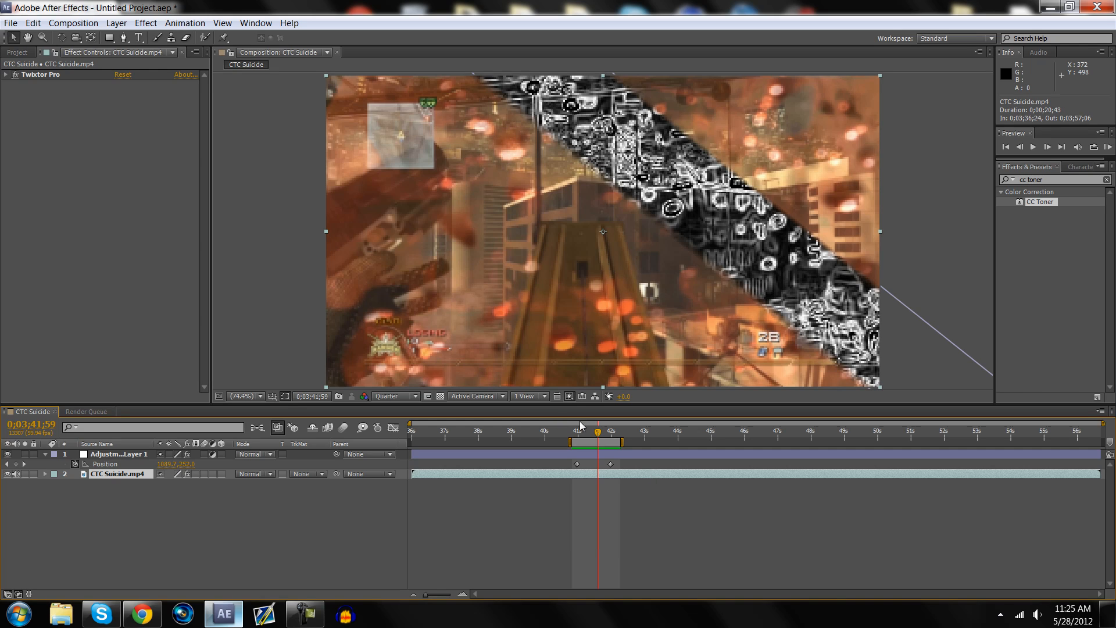